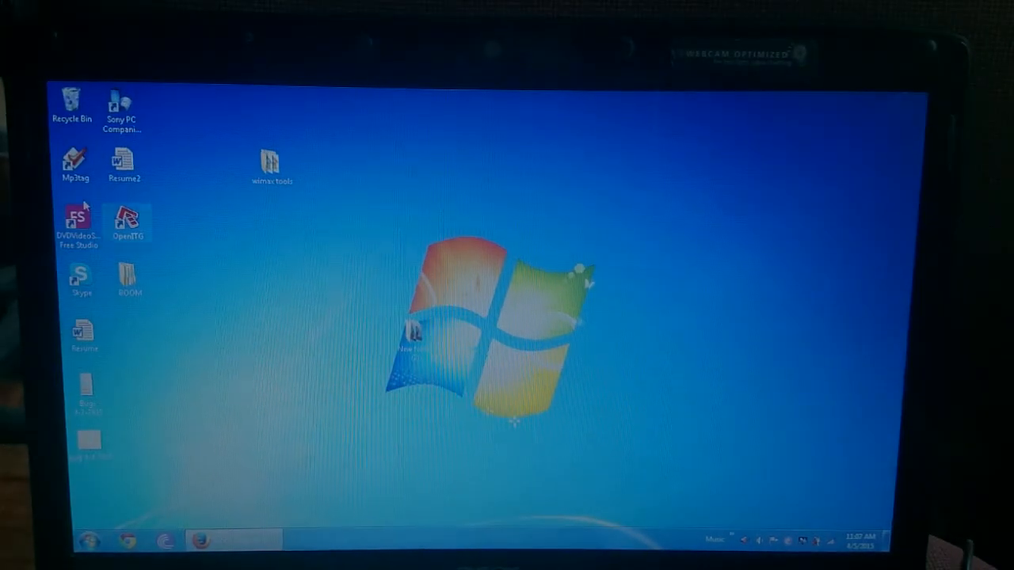
Step: Open the Downloads folder in Windows Explorer from the desktop
double_click(76, 161)
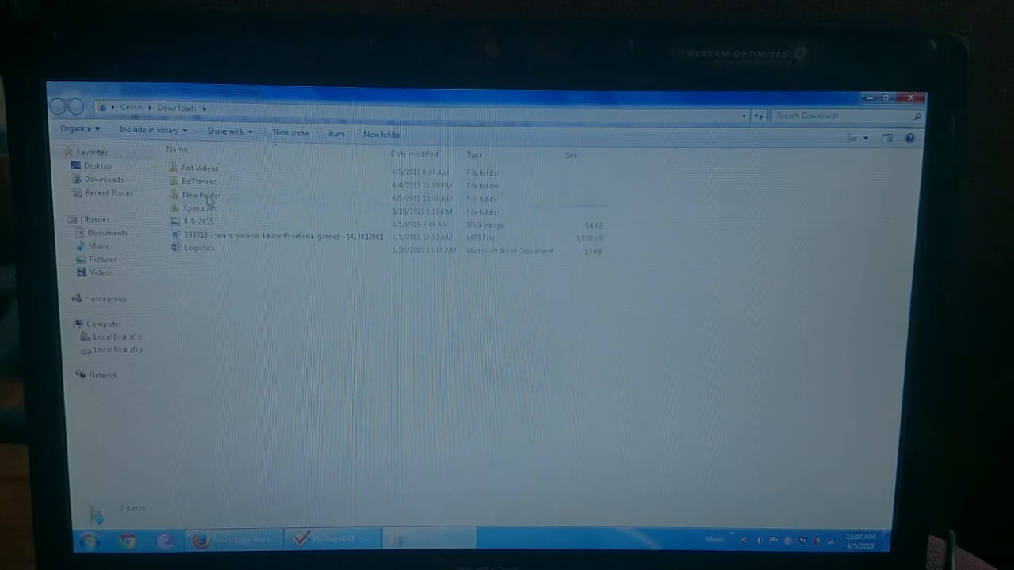
double_click(203, 195)
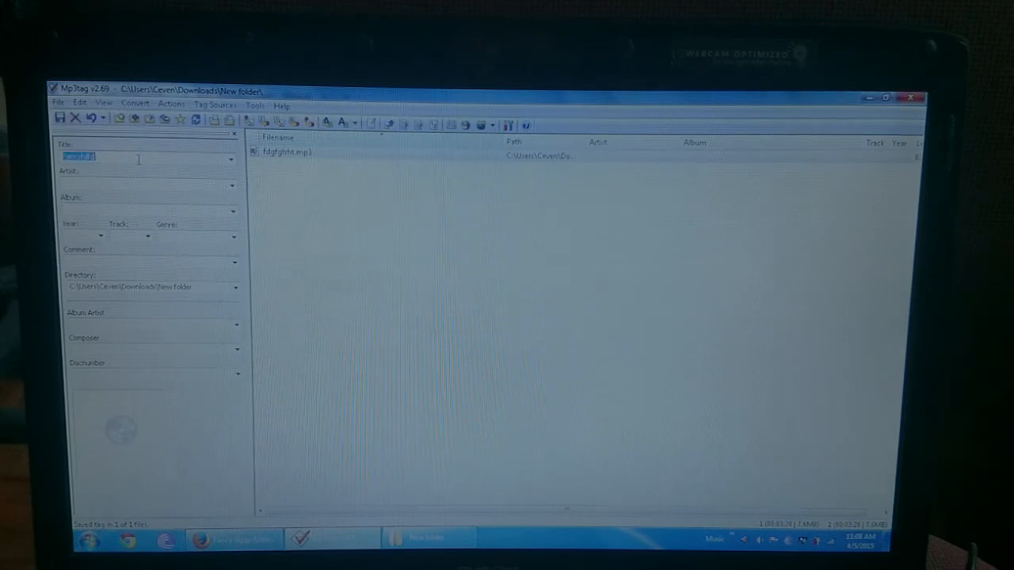
Step: Enter Fancy as the song's title
type("Fancy")
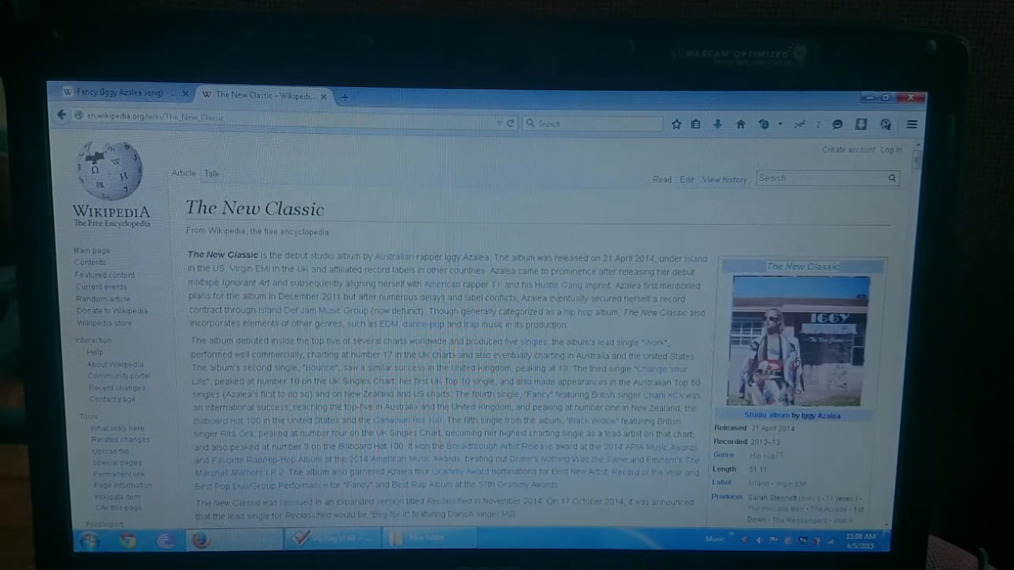
Step: Scroll the Wikipedia articles to read the artist, album, year and track details
scroll("down", 3)
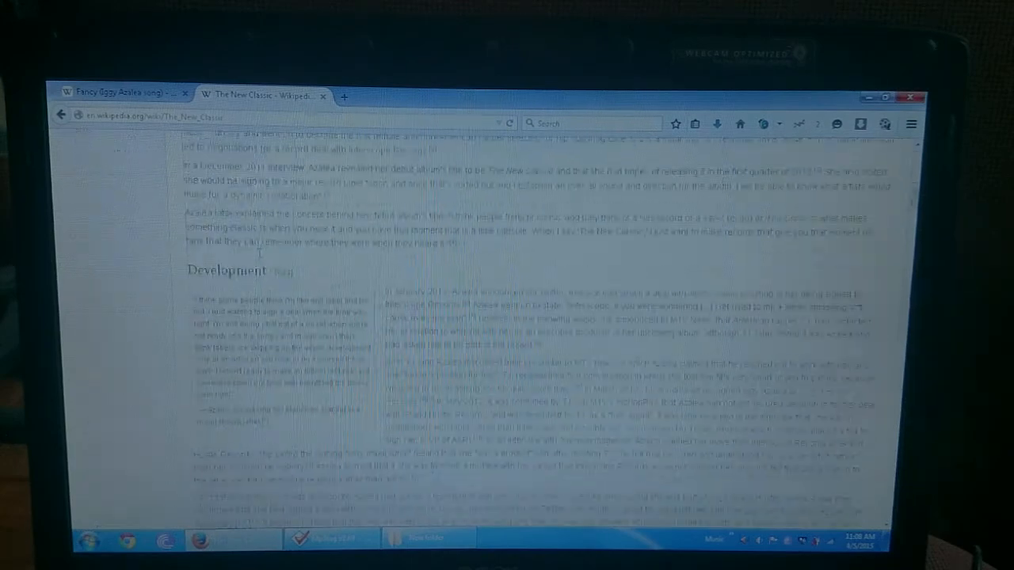
scroll("down", 3)
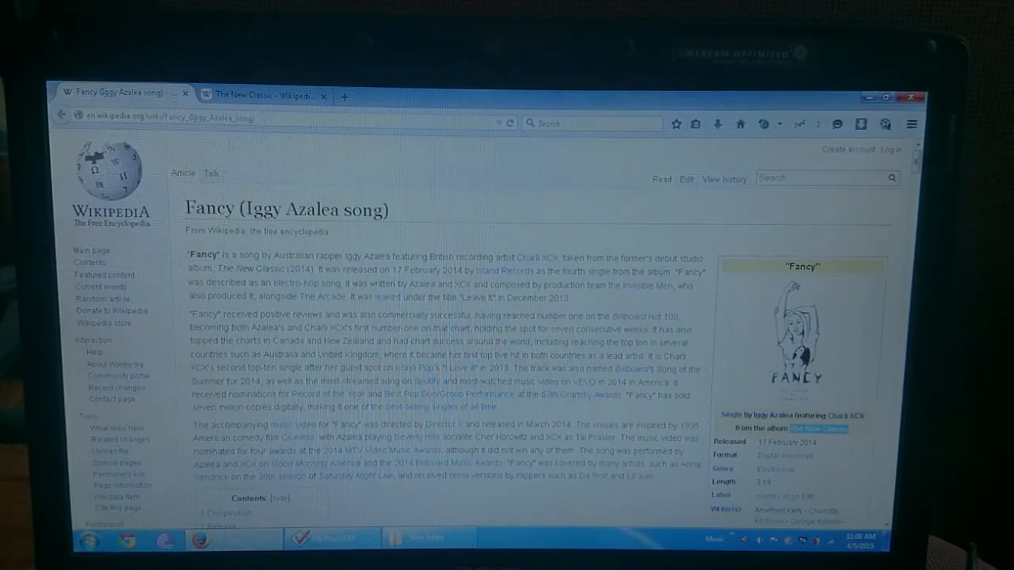
scroll("down", 3)
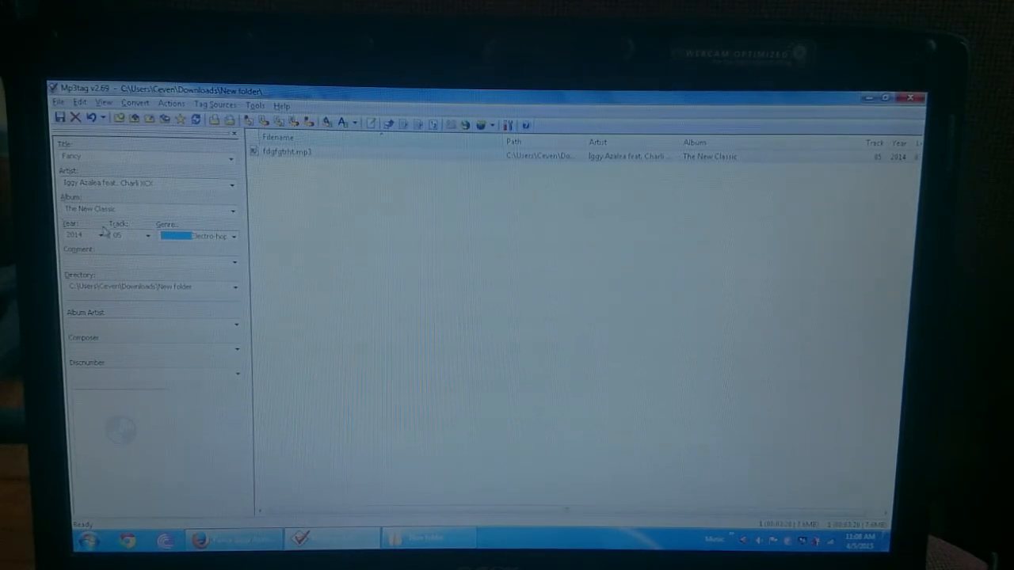
Step: Check the genre on the Fancy article, then run a Google search for The New Classic
left_click(58, 117)
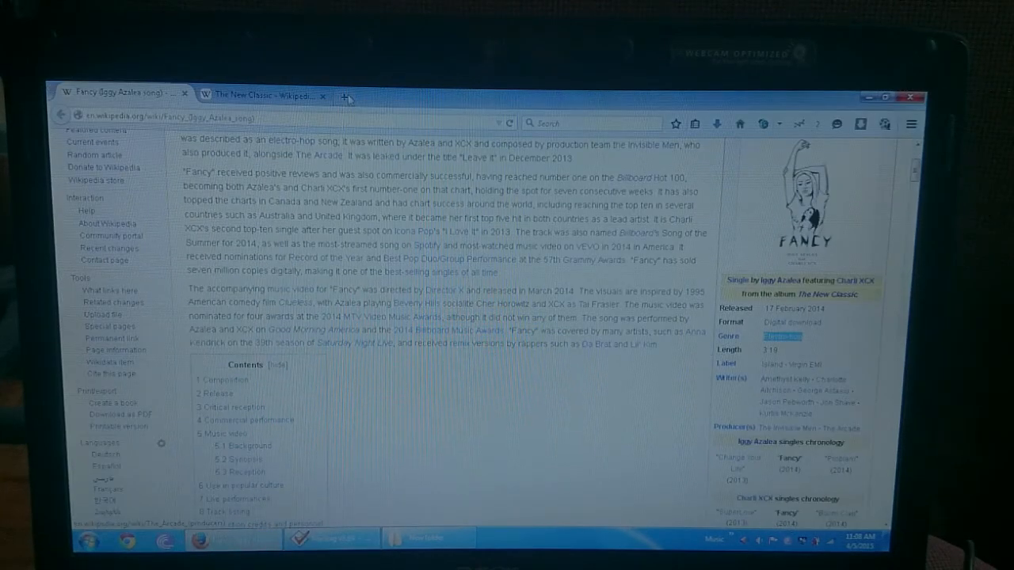
left_click(267, 95)
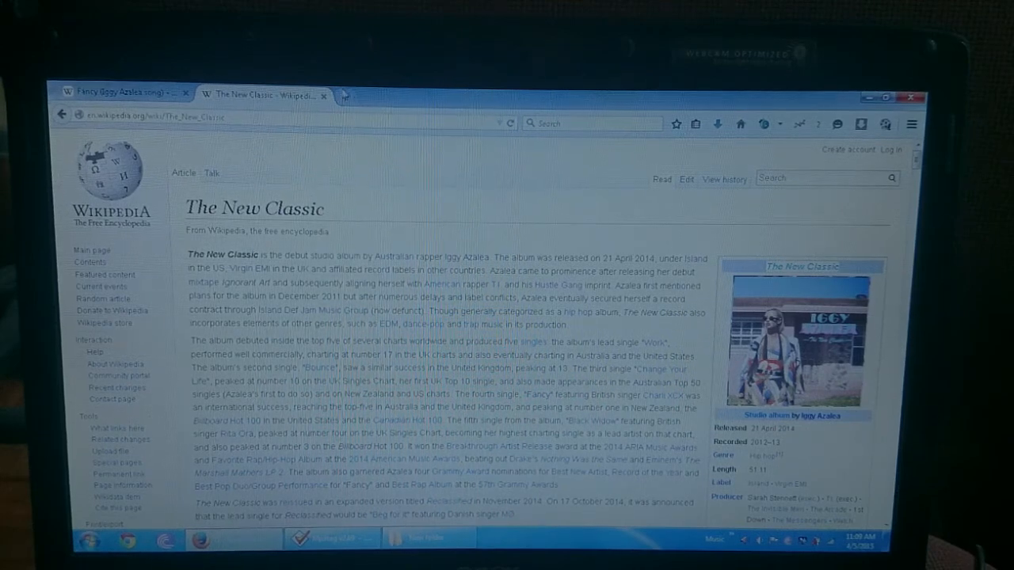
left_click(477, 98)
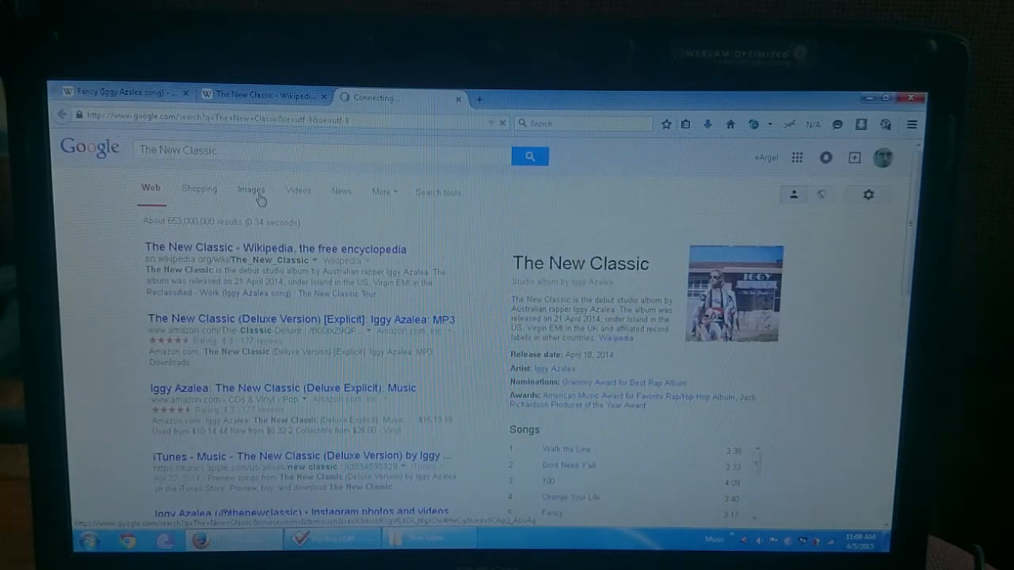
Step: Find The New Classic cover in Google Images and save it to the song's folder
left_click(251, 190)
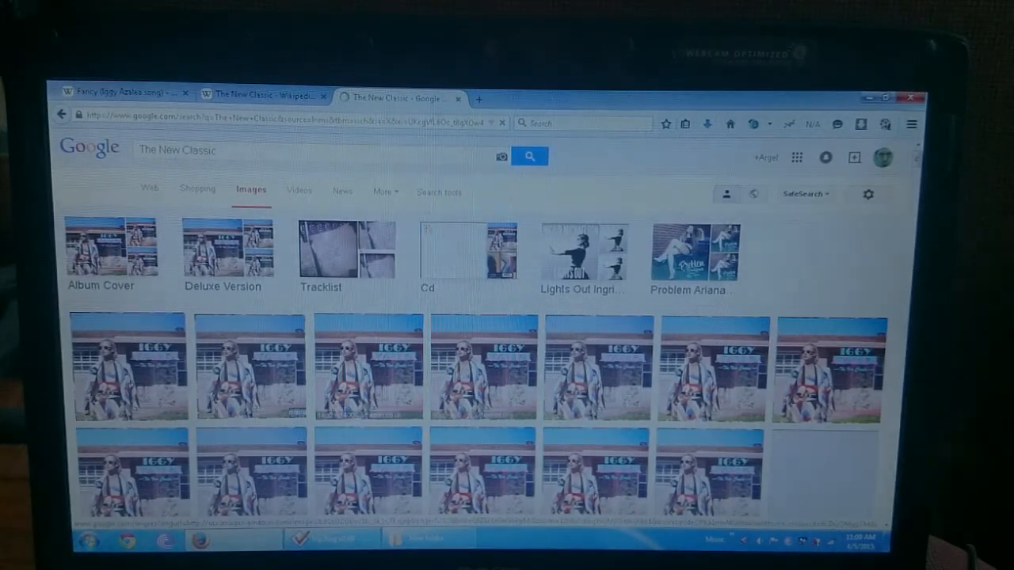
scroll("down", 3)
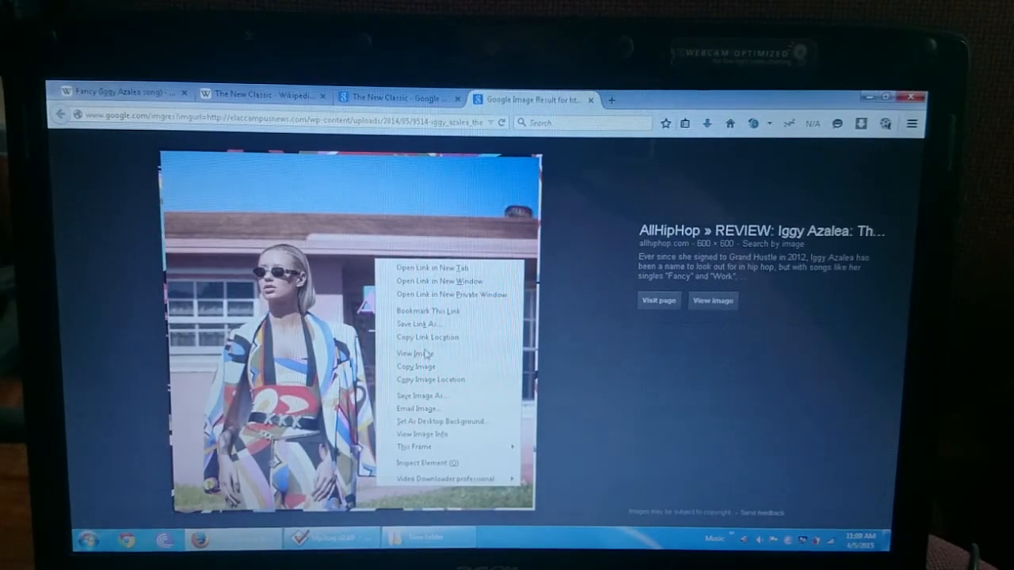
left_click(412, 353)
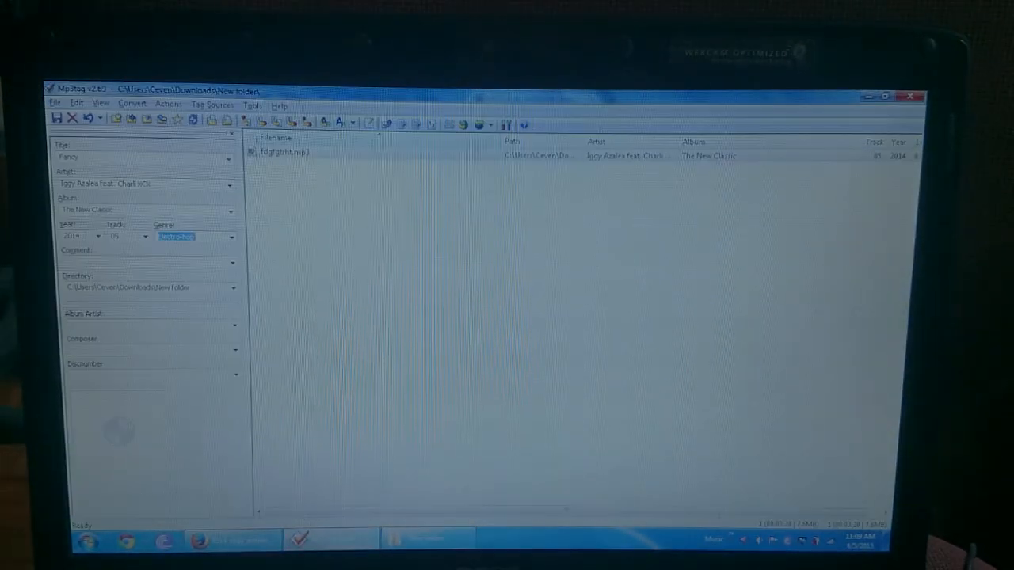
Step: Add The New Classic image file as the song's cover art
right_click(114, 412)
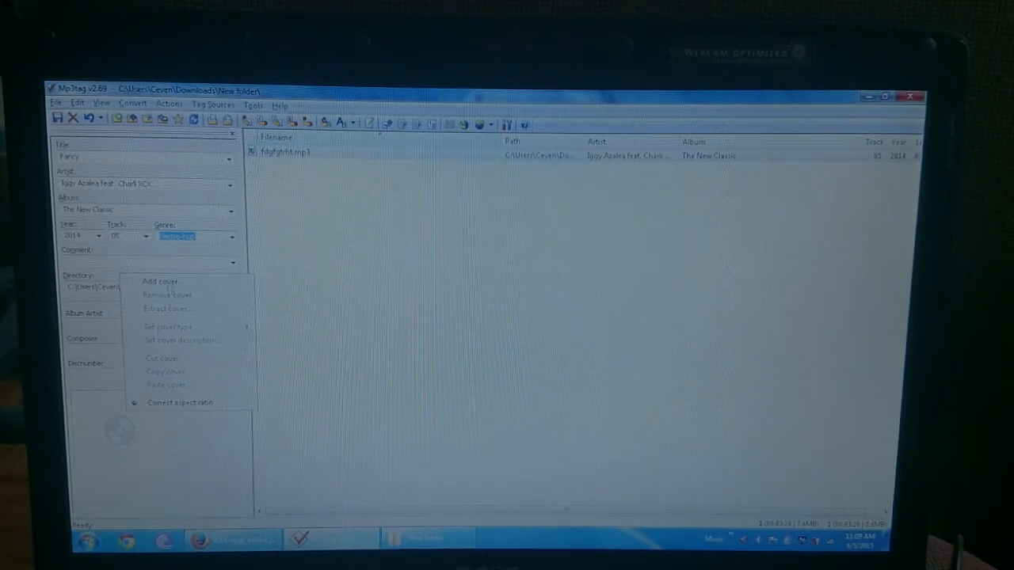
left_click(162, 282)
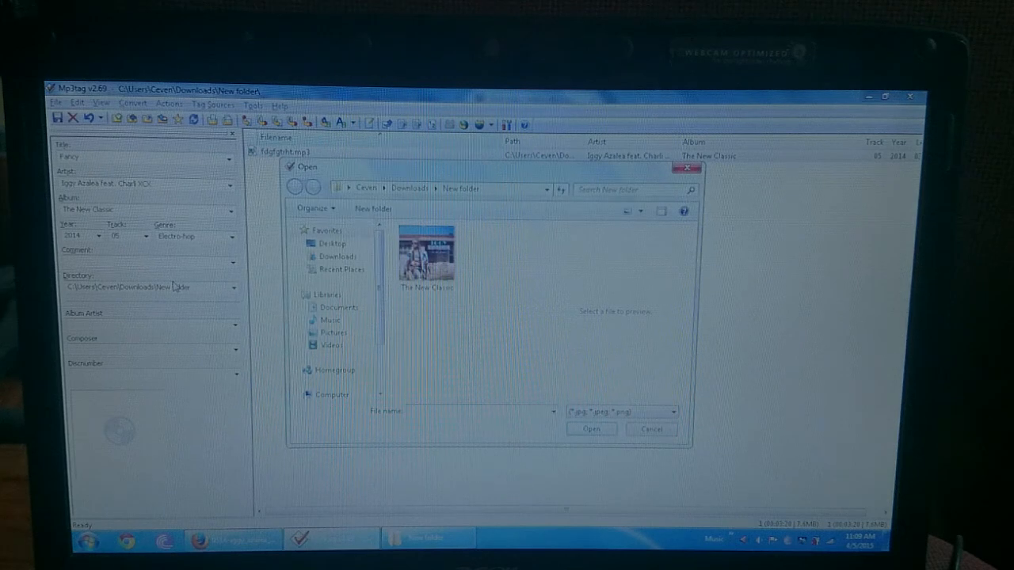
left_click(649, 428)
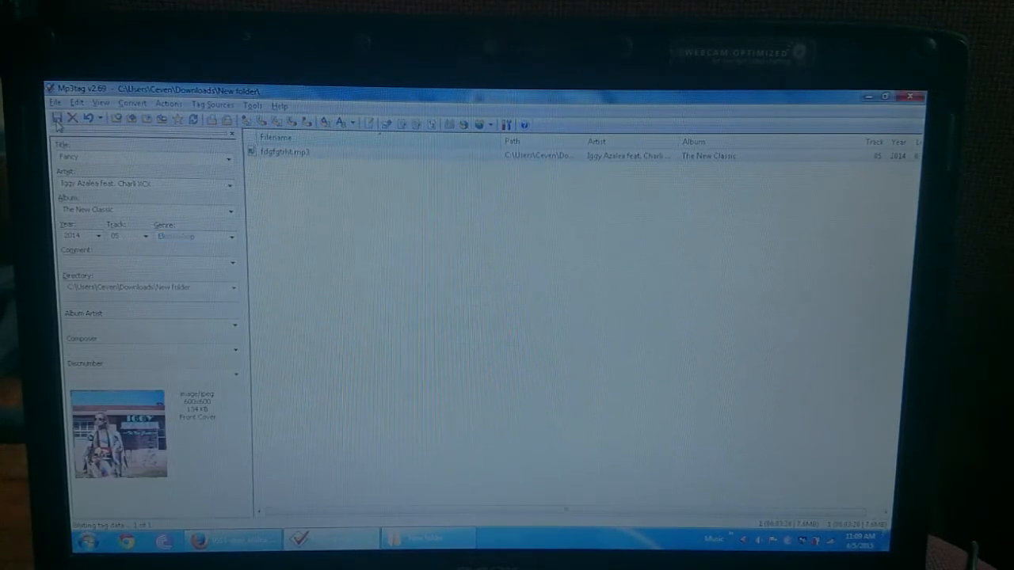
Step: Re-enter Fancy in the Title field to keep the tags complete
left_click(142, 157)
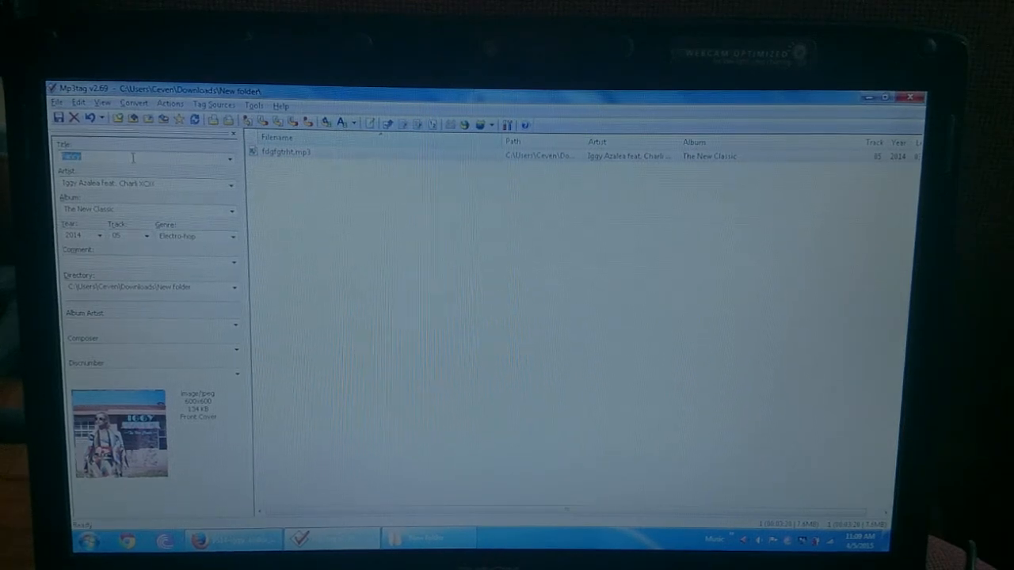
type("Fancy")
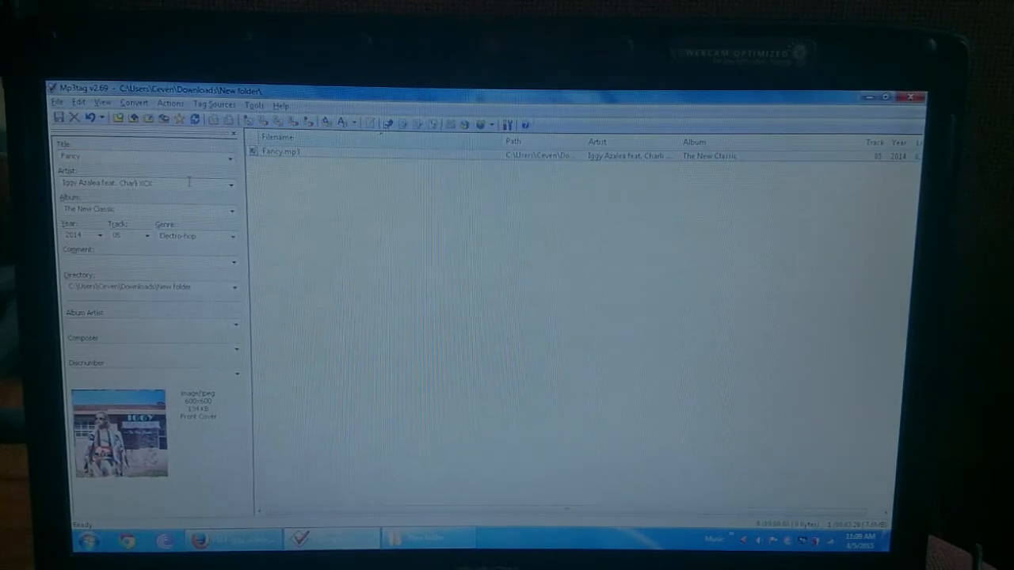